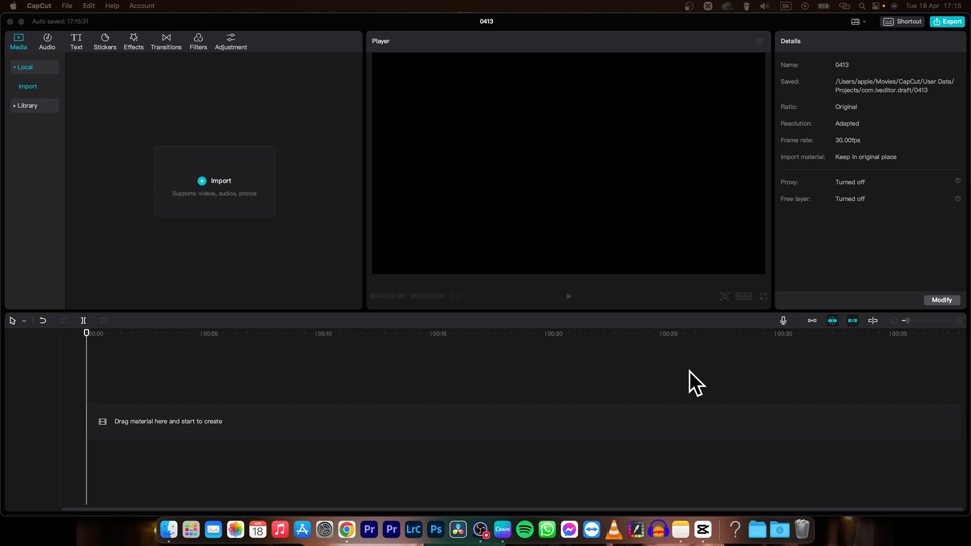
mouse_move(238, 282)
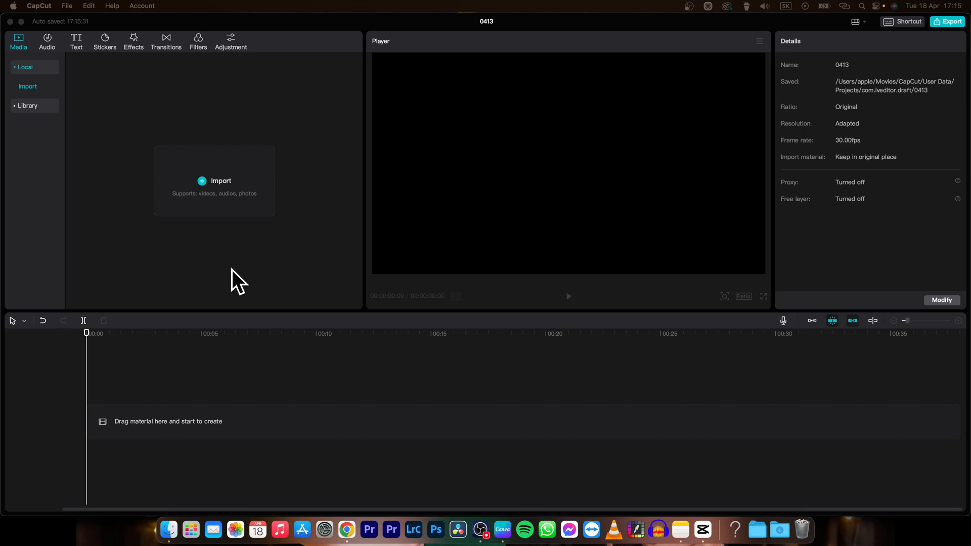
mouse_move(235, 245)
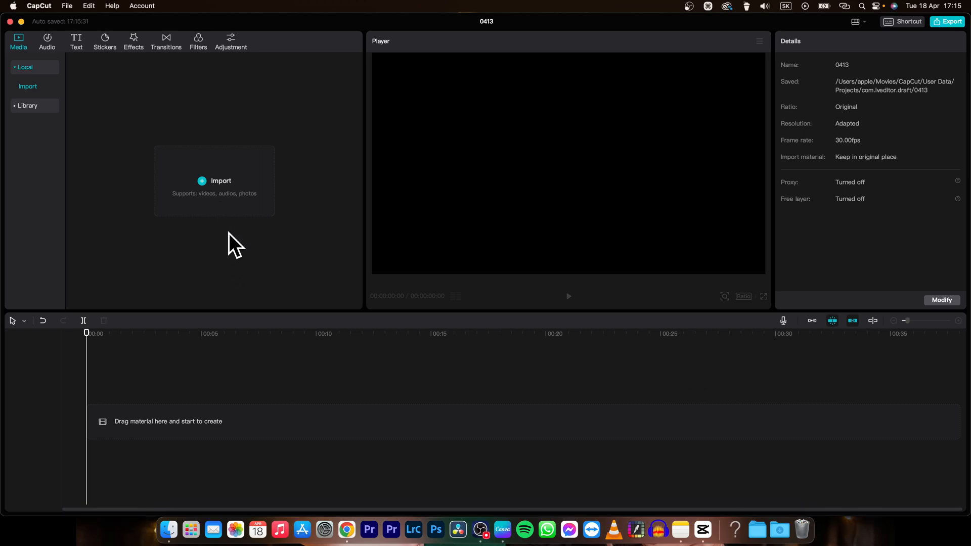
Import Red Fashion Autumn Sale Video.mp4 and video example.mp4 together into the project media
click(221, 180)
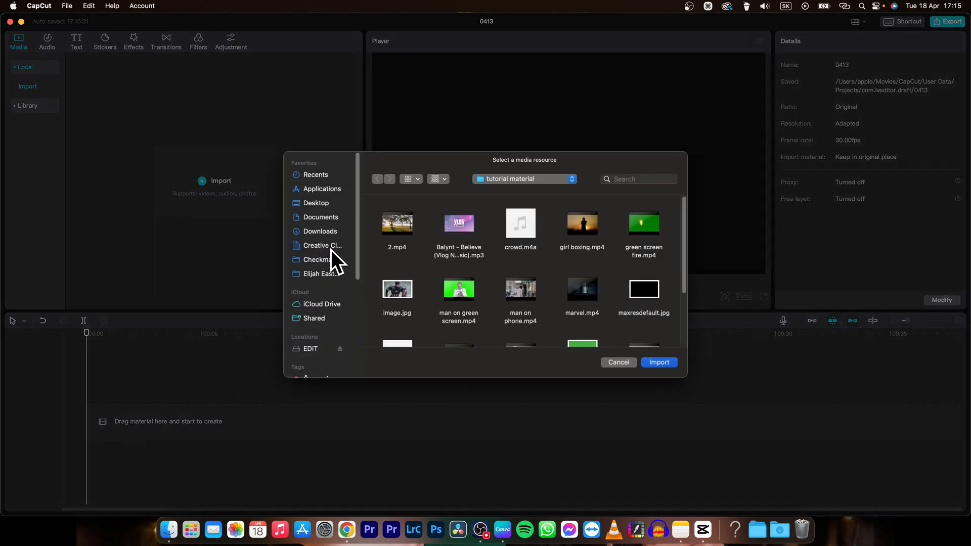
scroll(down, 3)
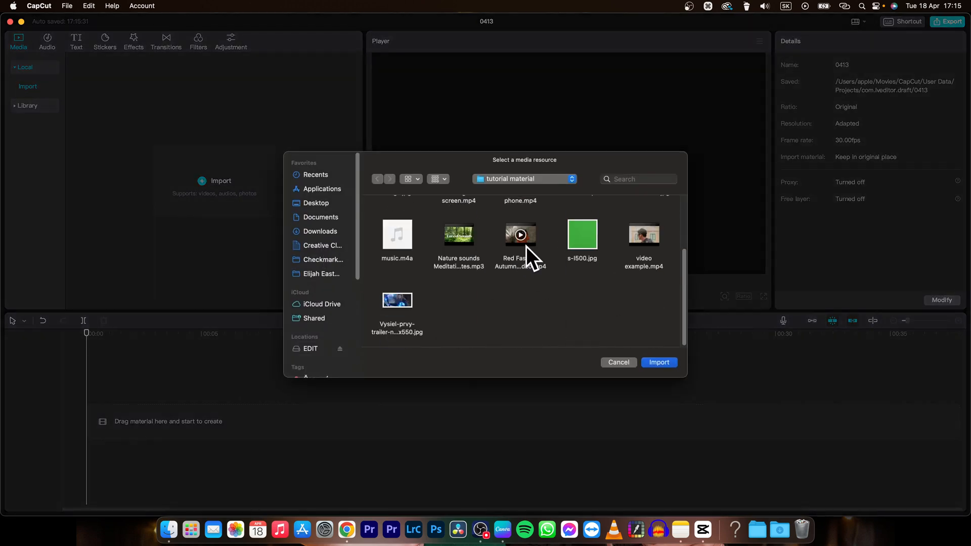
click(520, 242)
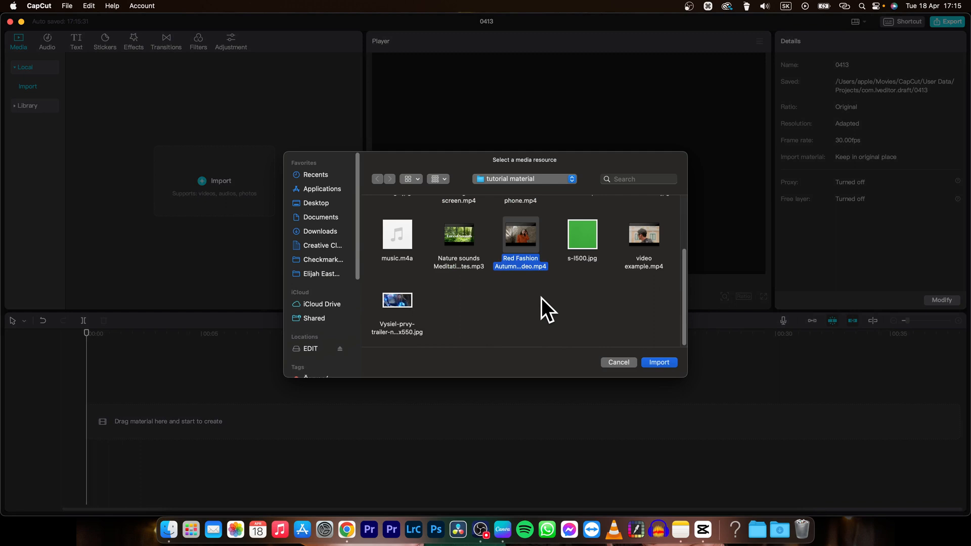
click(644, 242)
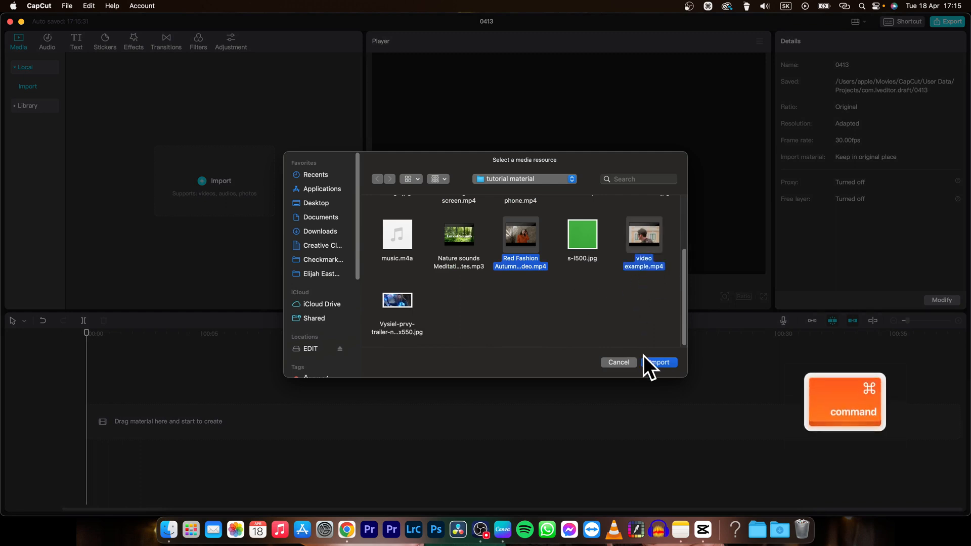
click(660, 362)
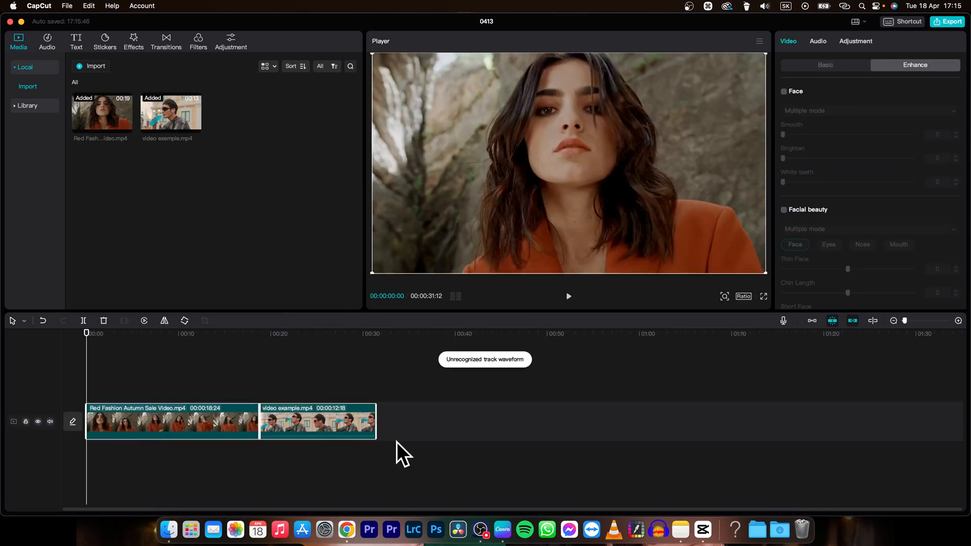
Lay both clips end to end on the main track, with the playhead near nine seconds
click(171, 334)
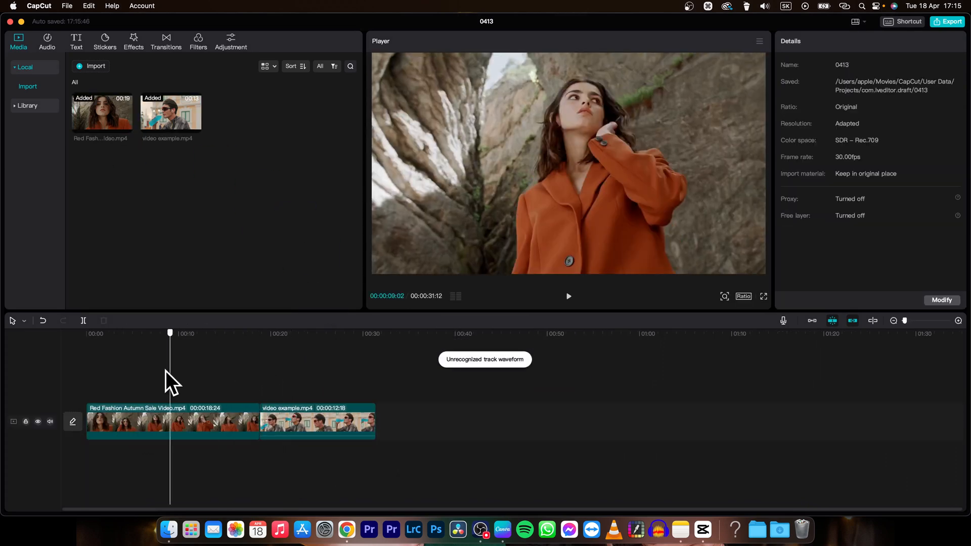
click(149, 421)
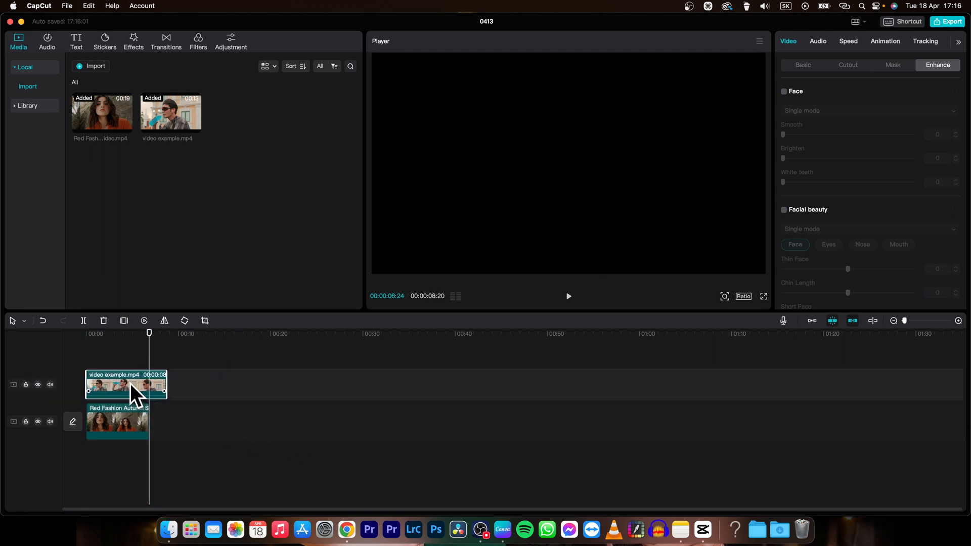
Select the video example clip on the upper track above the Red Fashion clip
click(124, 384)
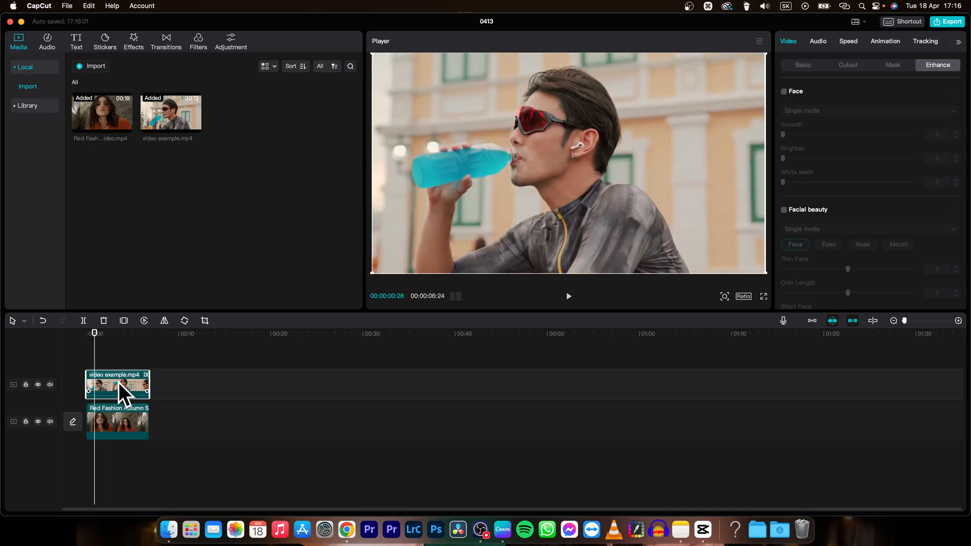
mouse_move(113, 387)
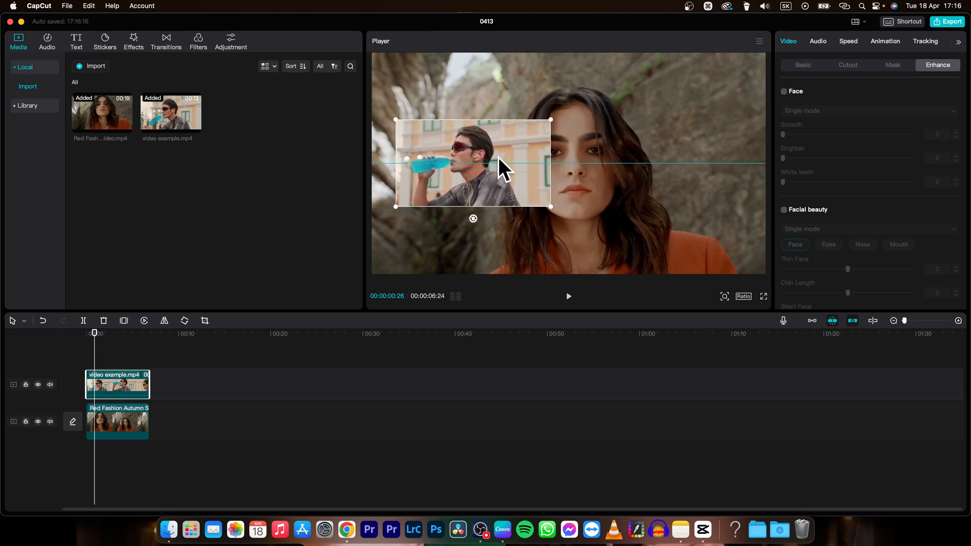
mouse_move(136, 428)
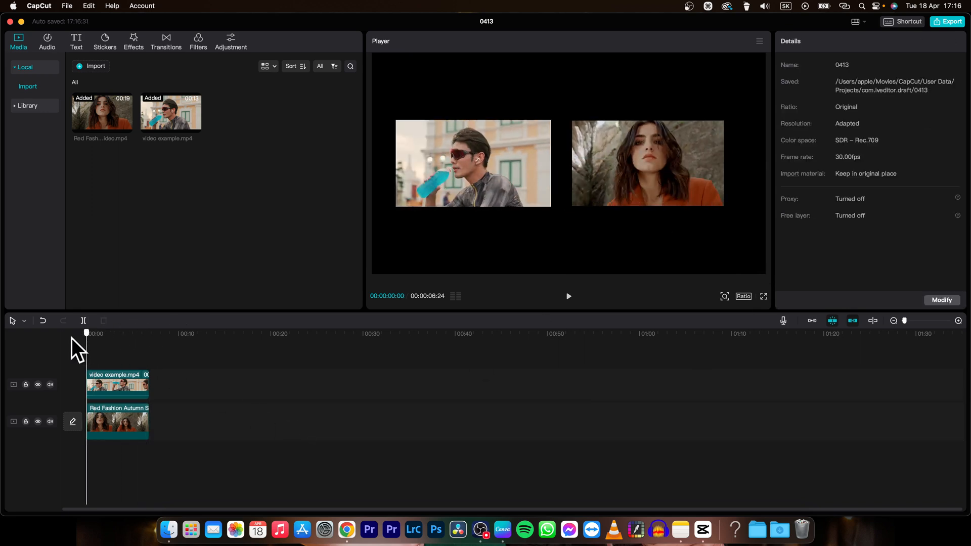
click(568, 296)
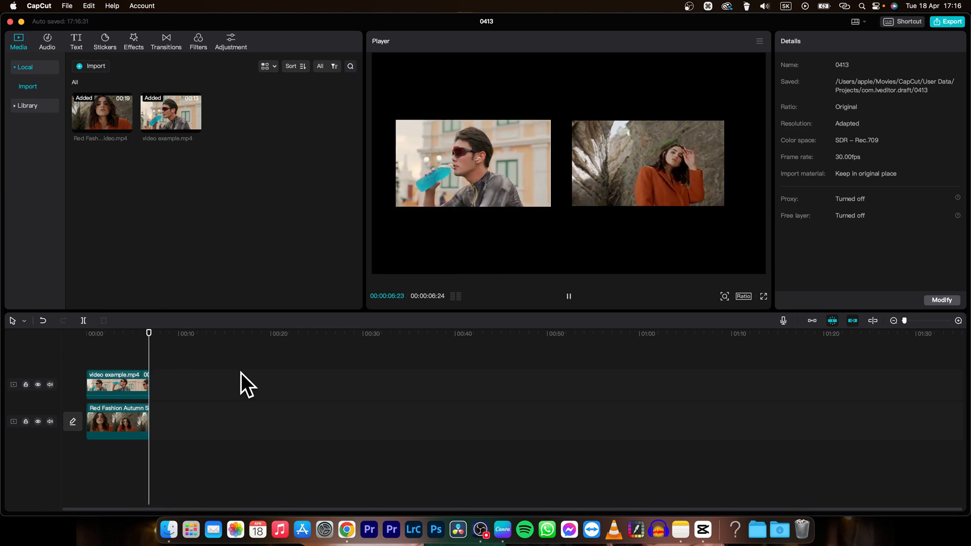
click(568, 296)
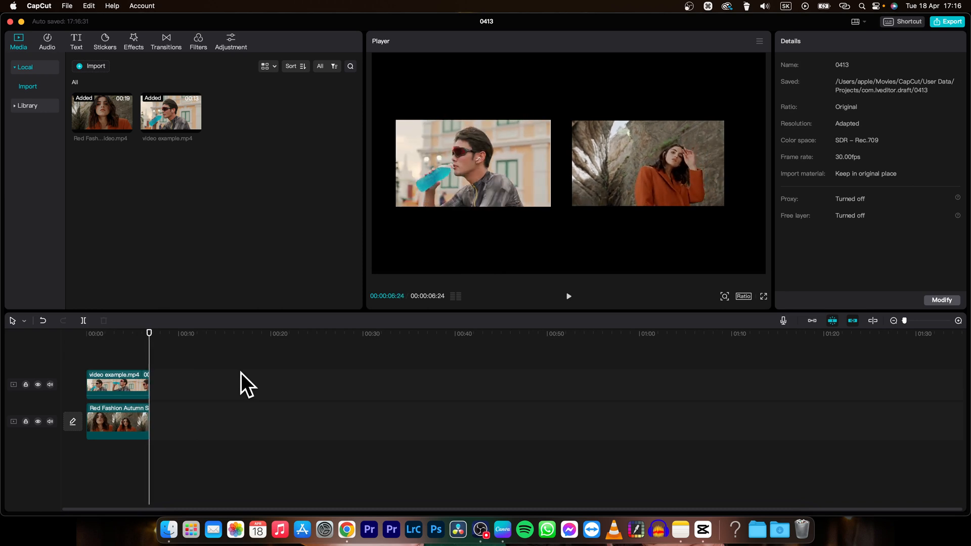